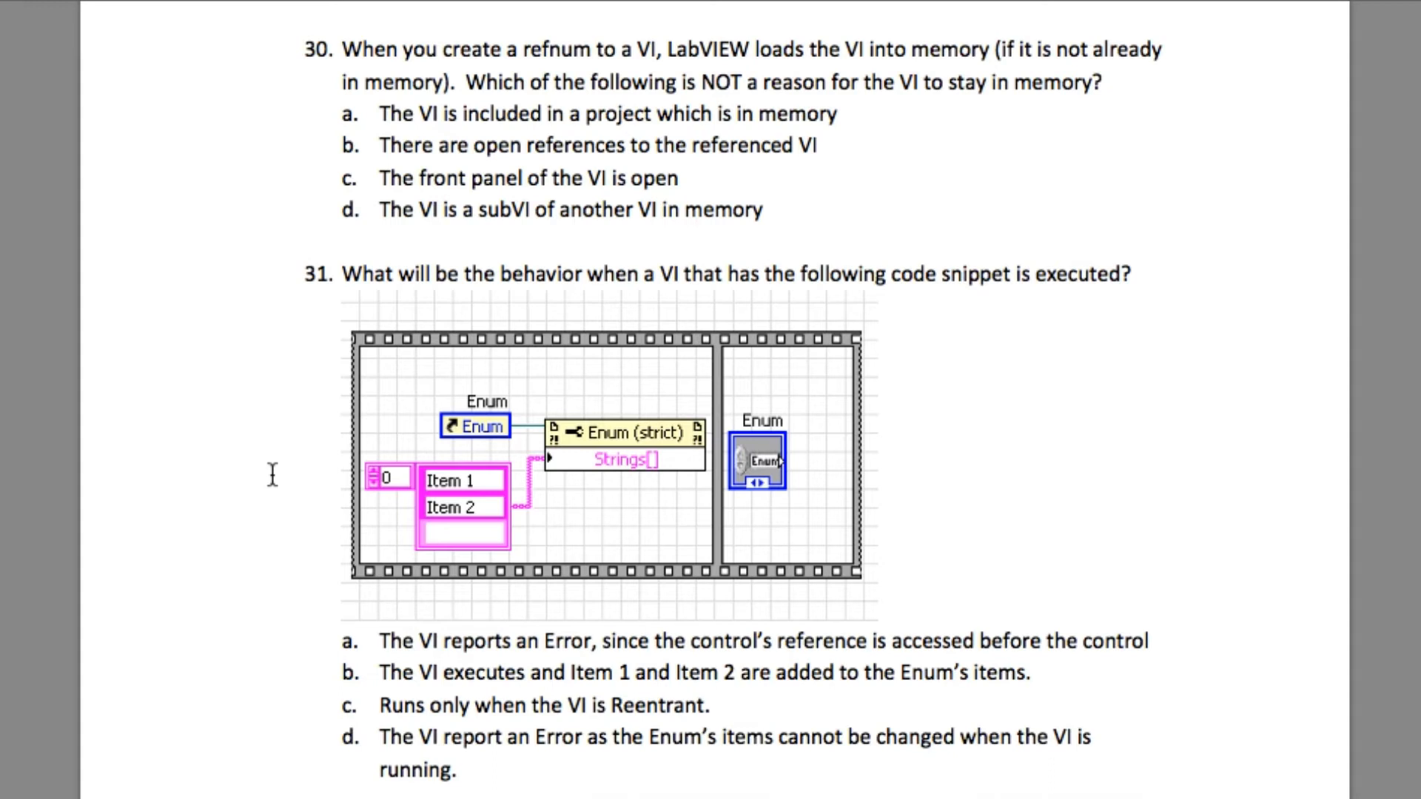
mouse_move(308, 223)
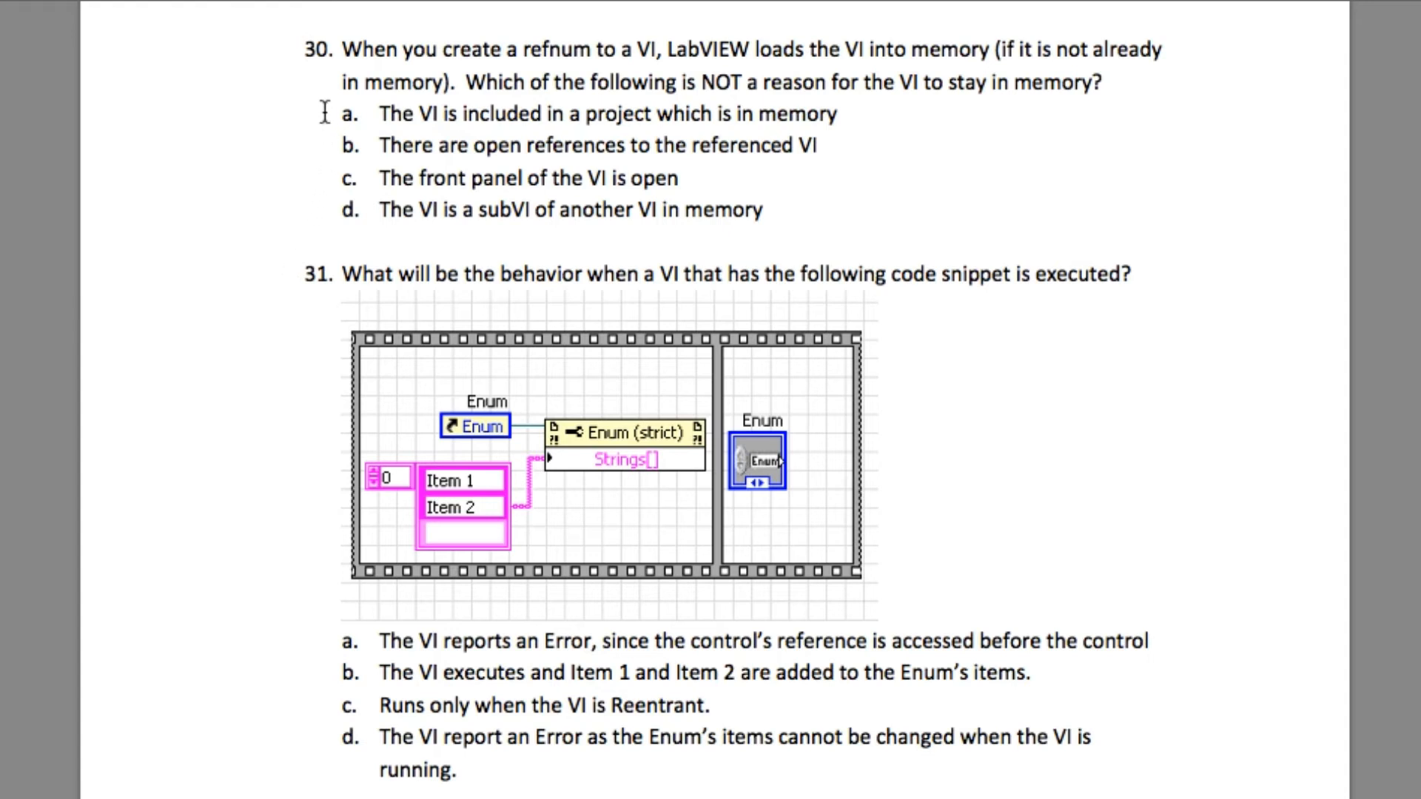
mouse_move(404, 96)
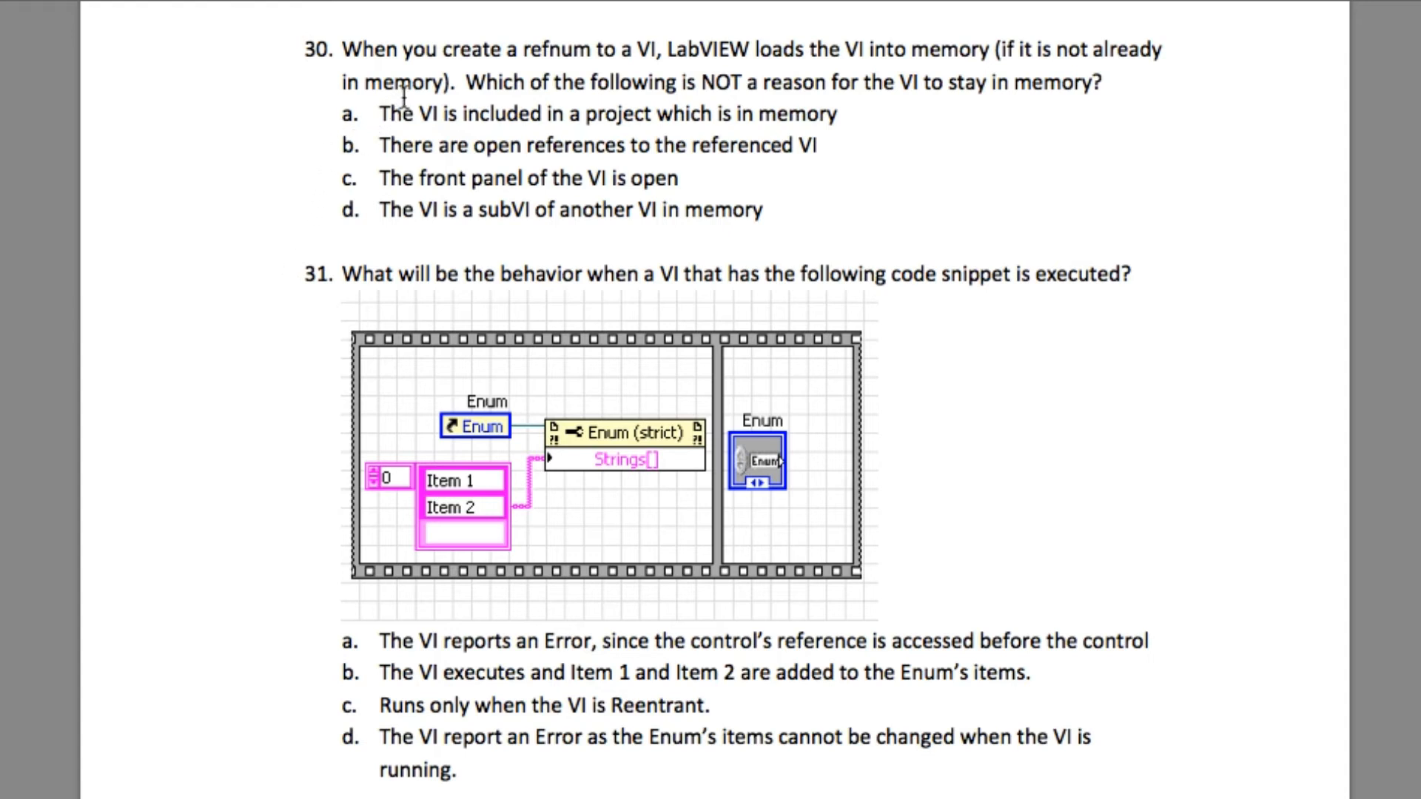